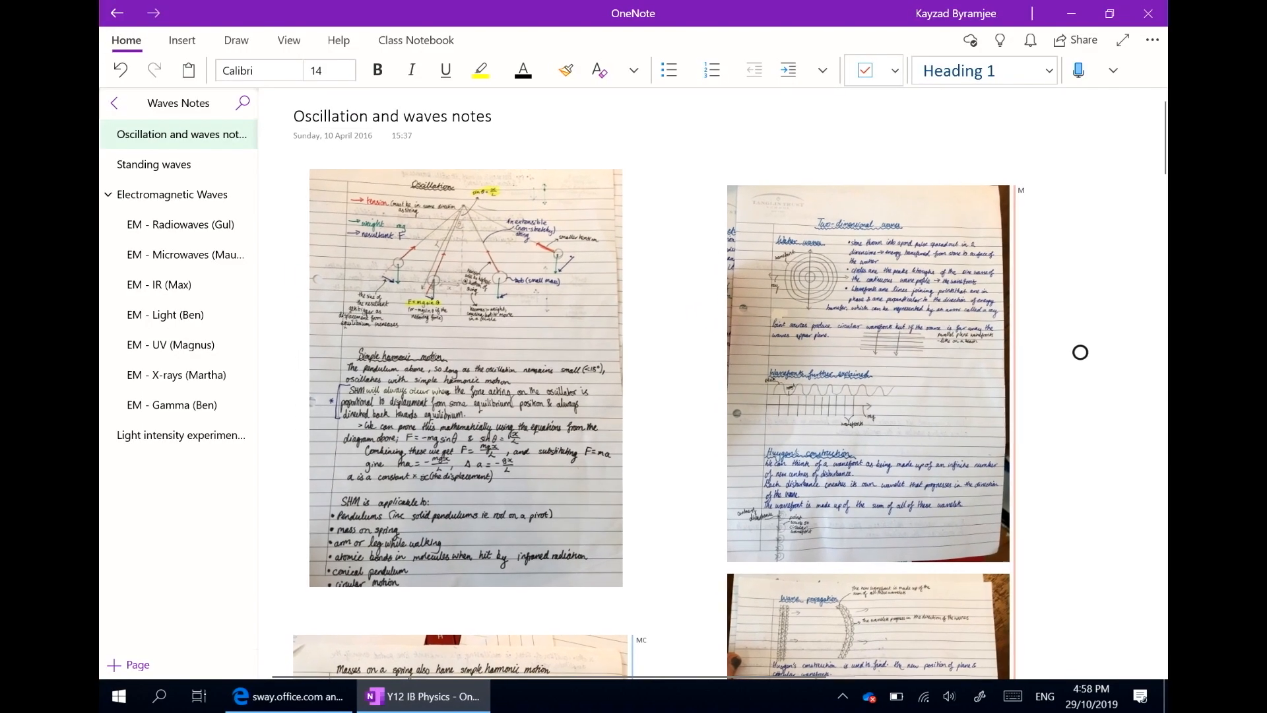
# Review the photographed oscillation notes, then open the Electromagnetic Waves page
pyautogui.scroll(-3)
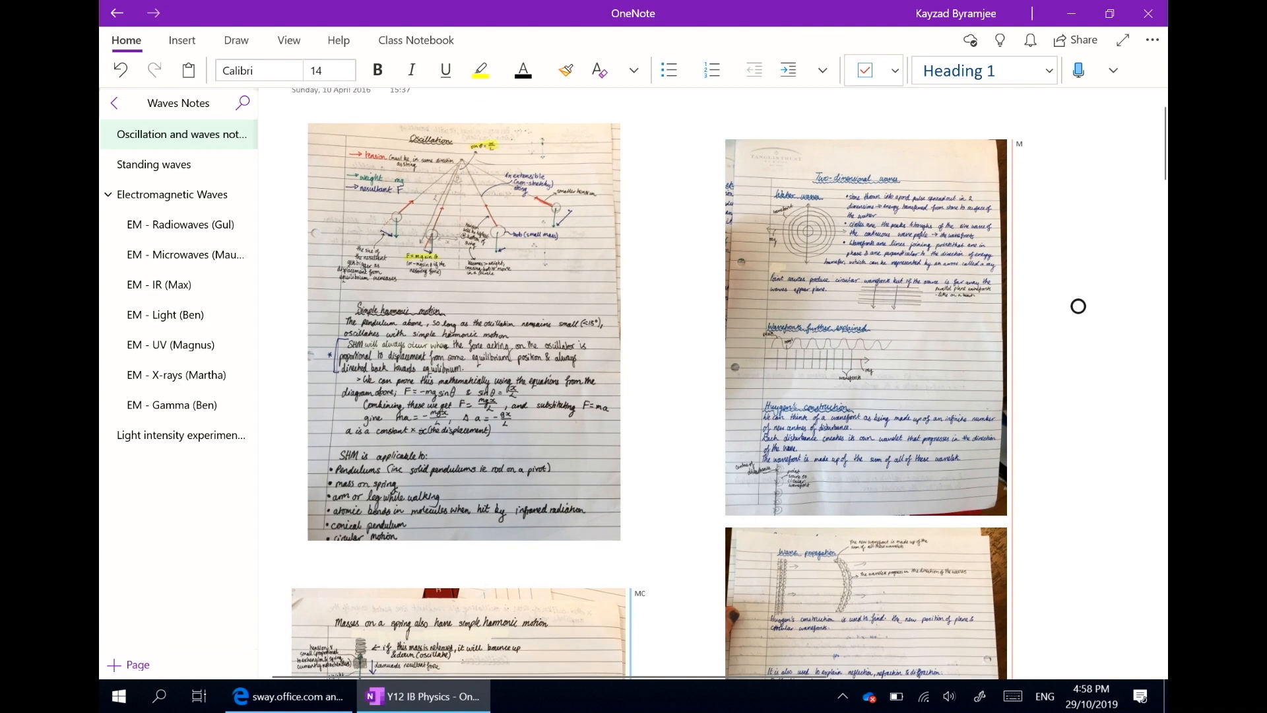
pyautogui.scroll(-3)
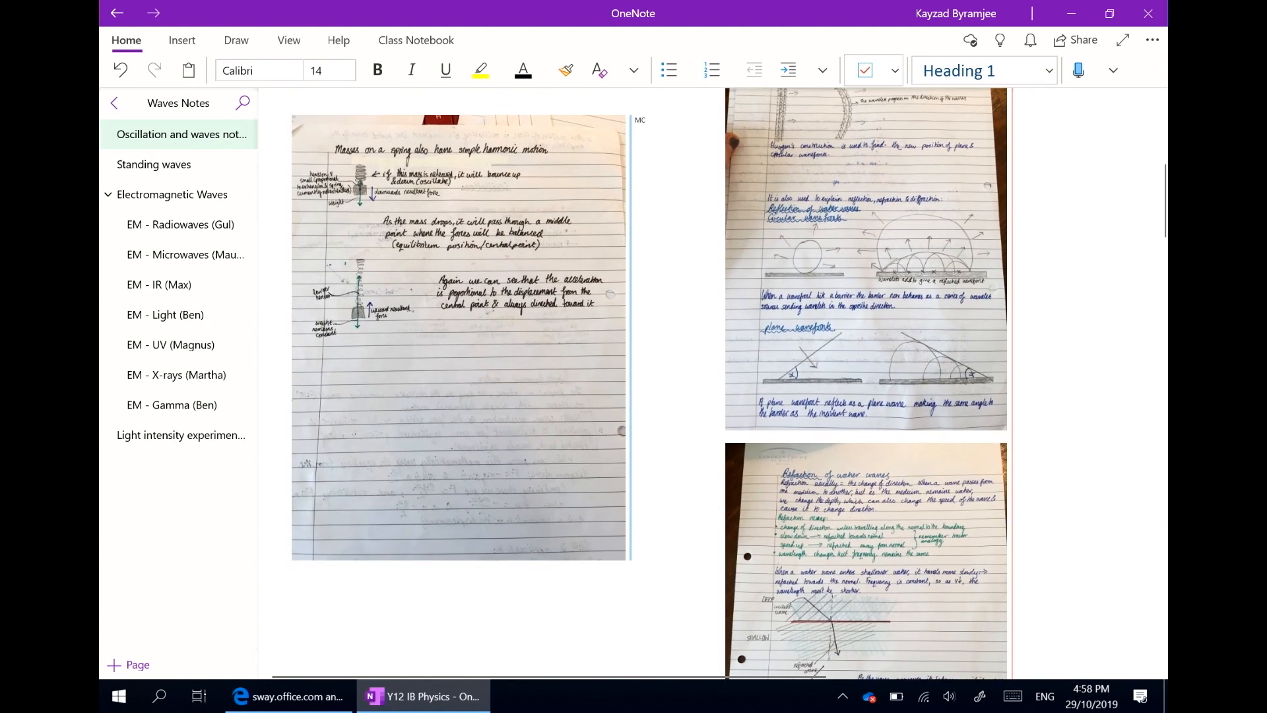
pyautogui.scroll(-3)
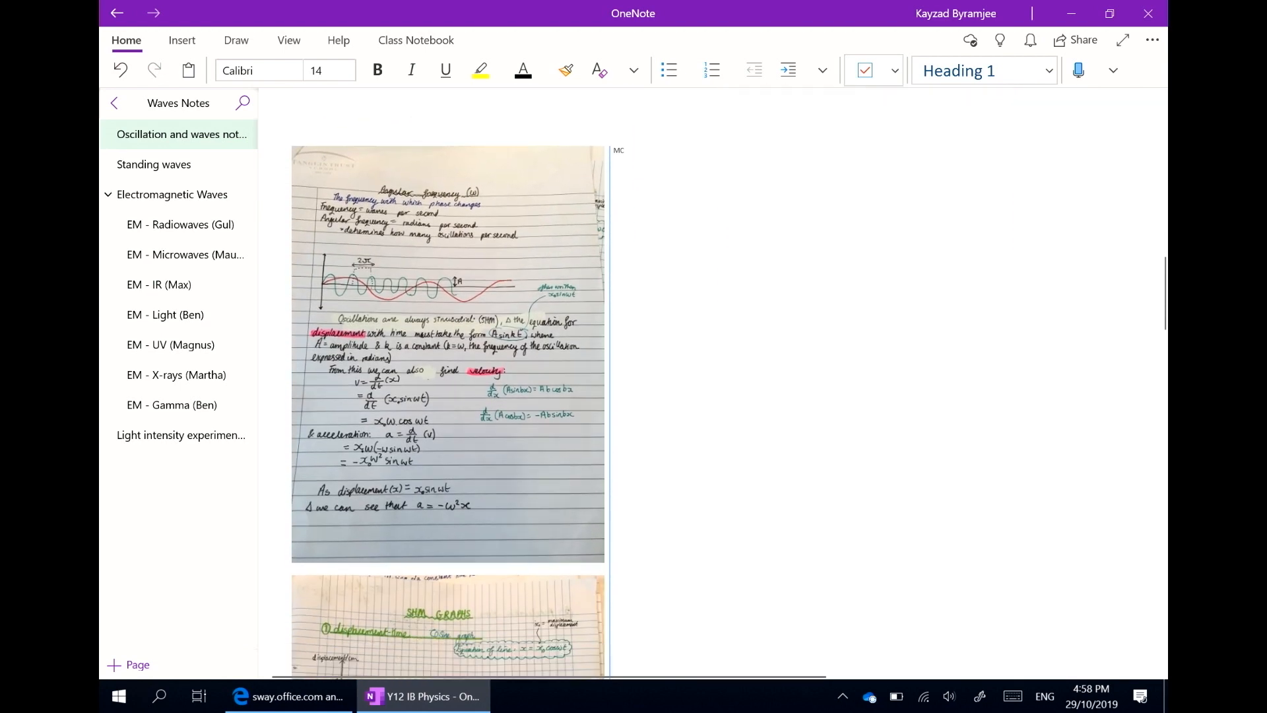
pyautogui.scroll(-3)
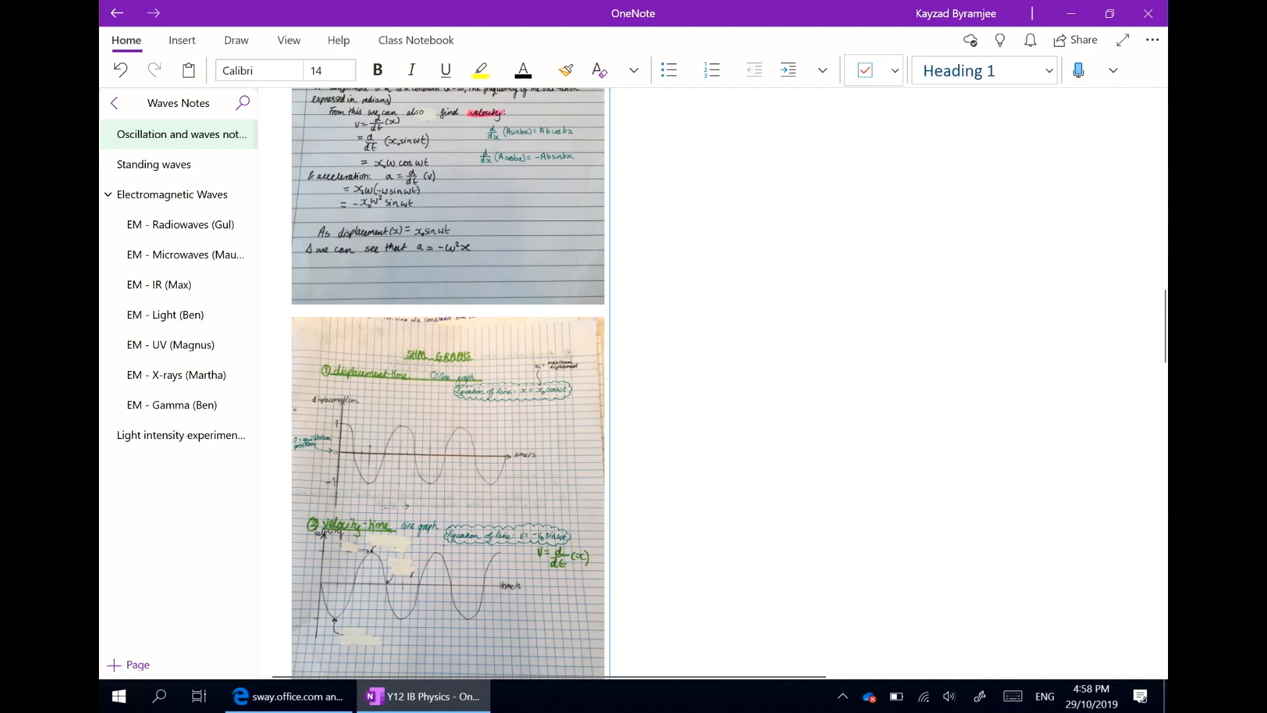
pyautogui.scroll(-3)
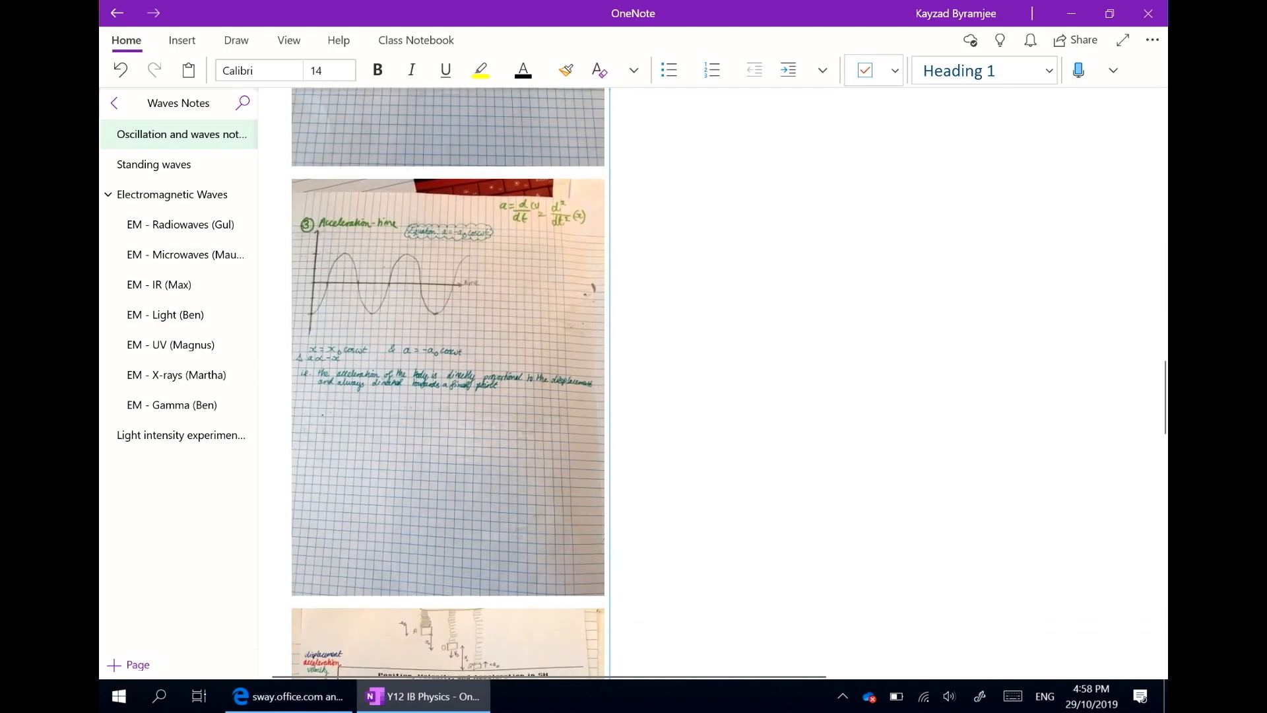
pyautogui.scroll(-3)
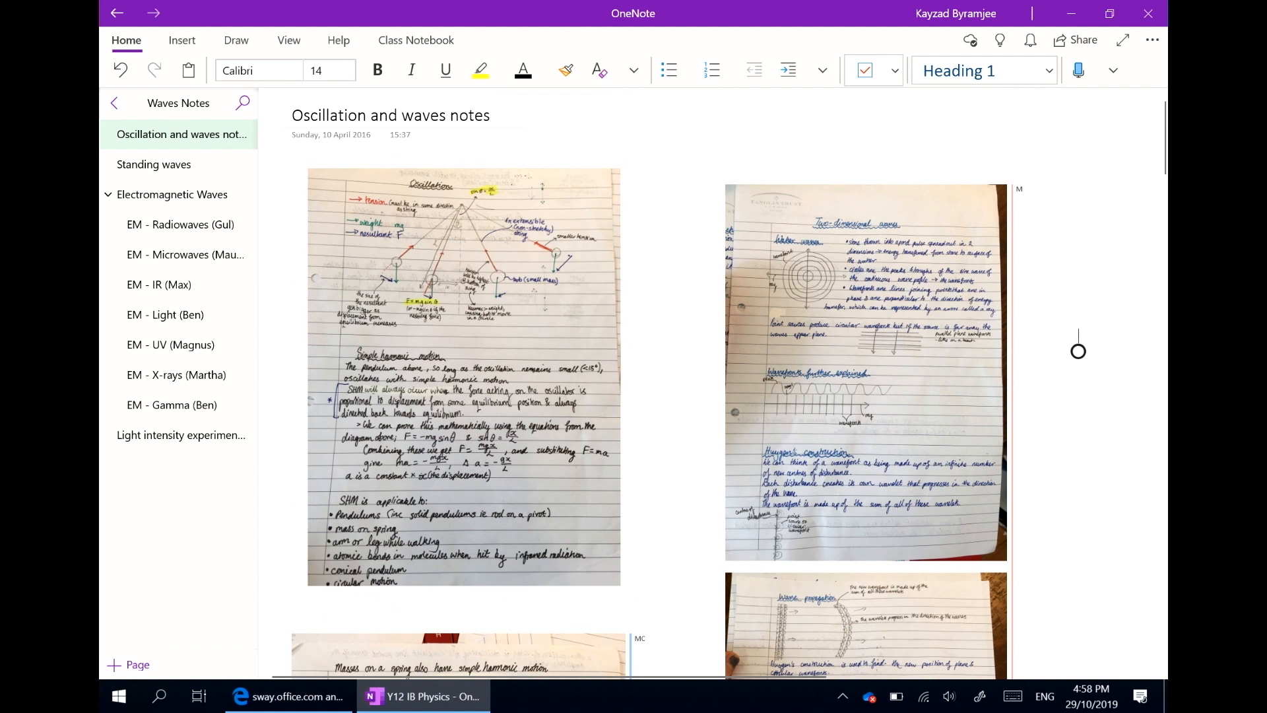
pyautogui.click(172, 194)
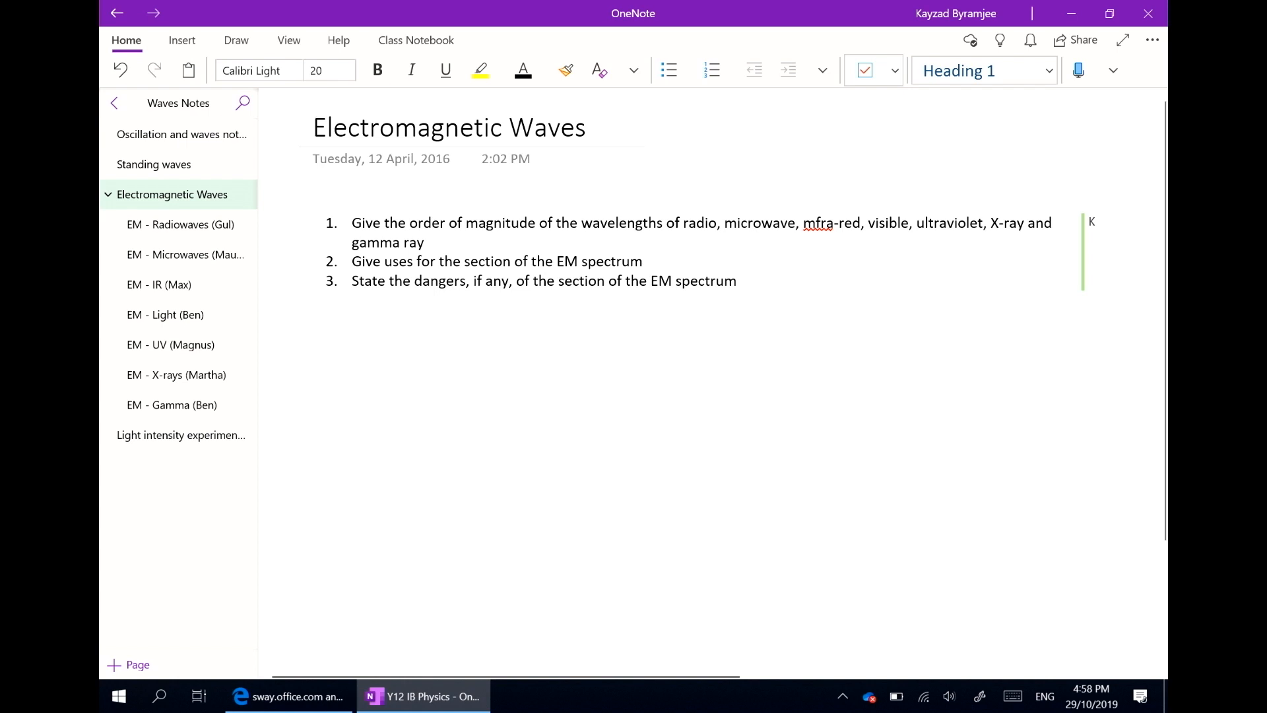
# View the student pages on radio, microwaves, IR, visible light and UV, then open Light intensity experiment (IA)
pyautogui.click(313, 129)
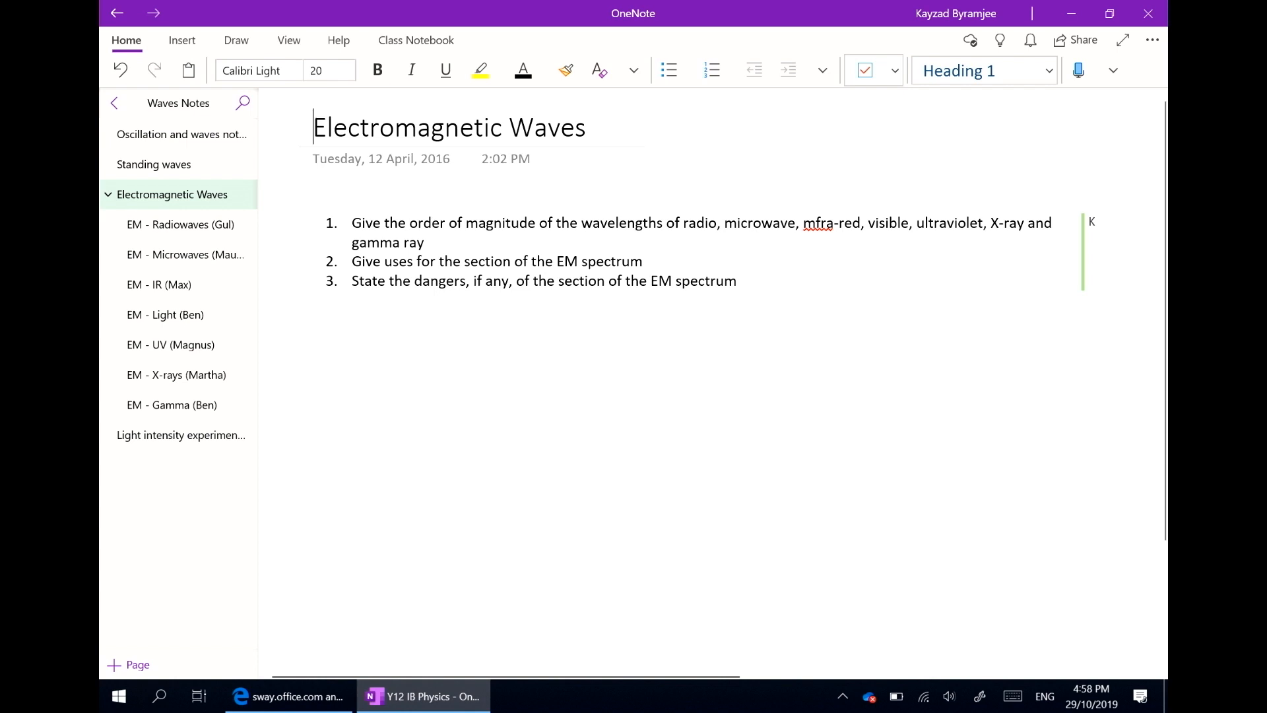
pyautogui.click(180, 225)
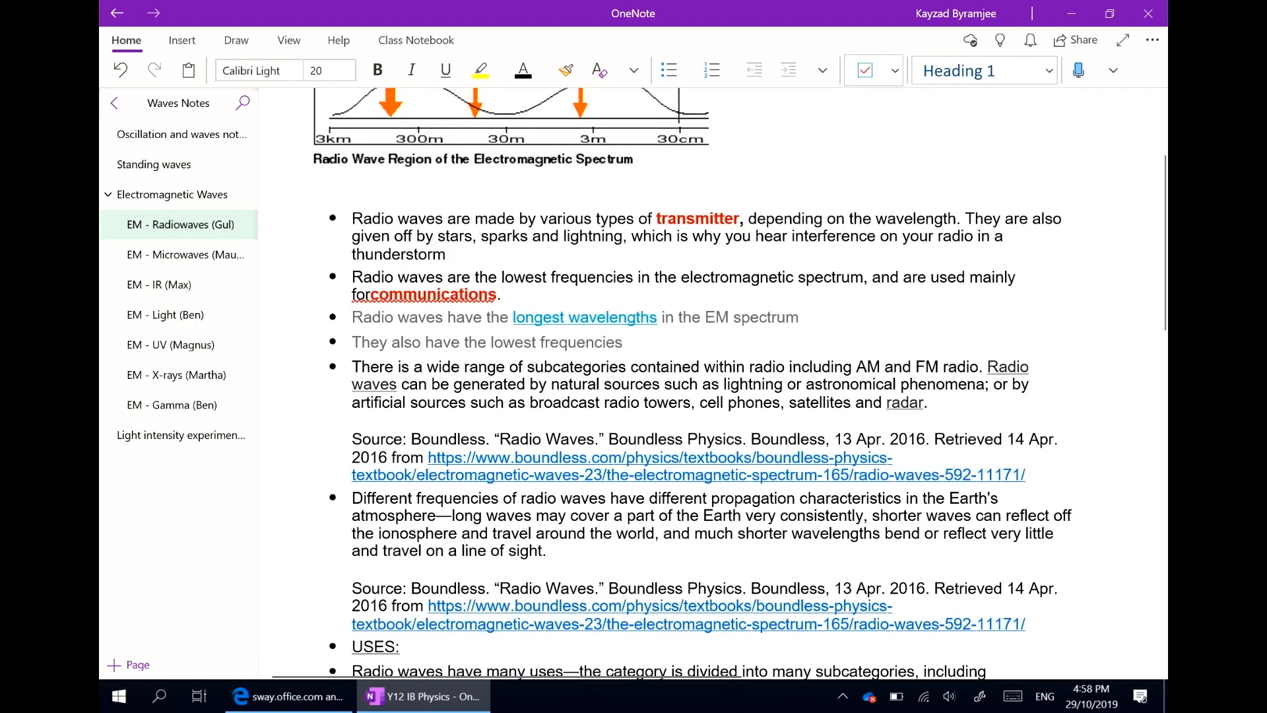
pyautogui.scroll(-3)
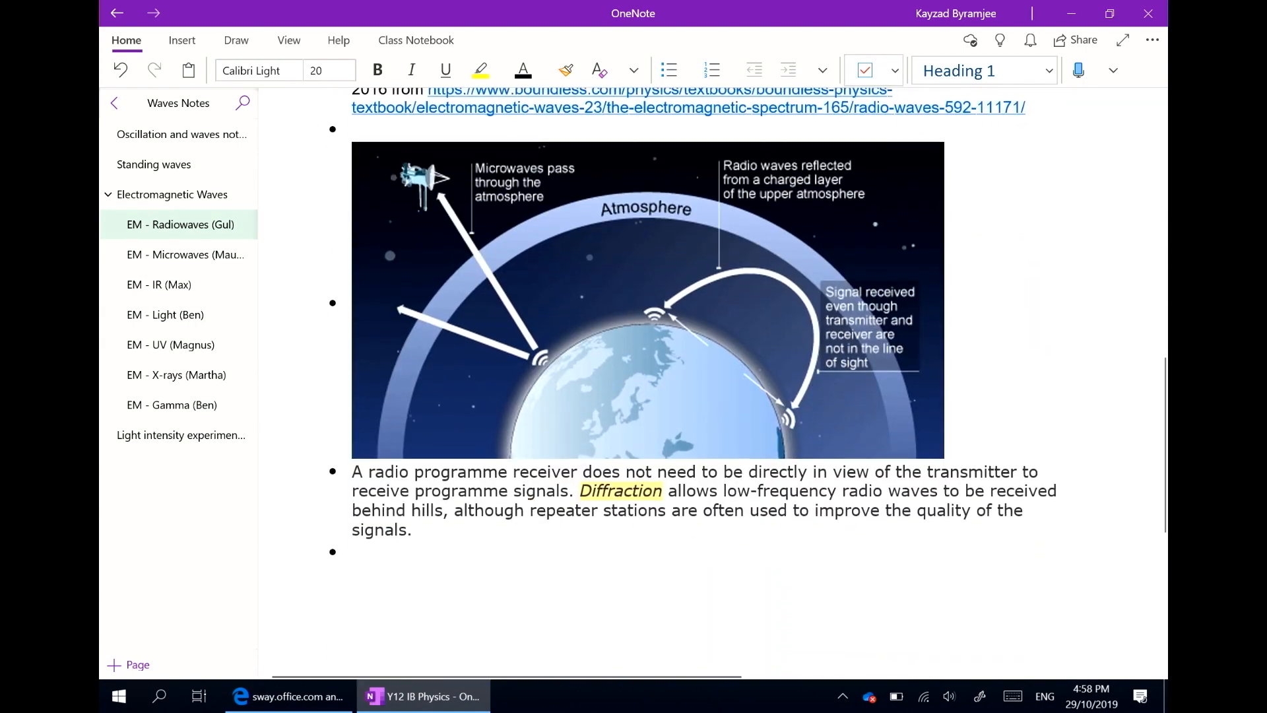
pyautogui.click(185, 254)
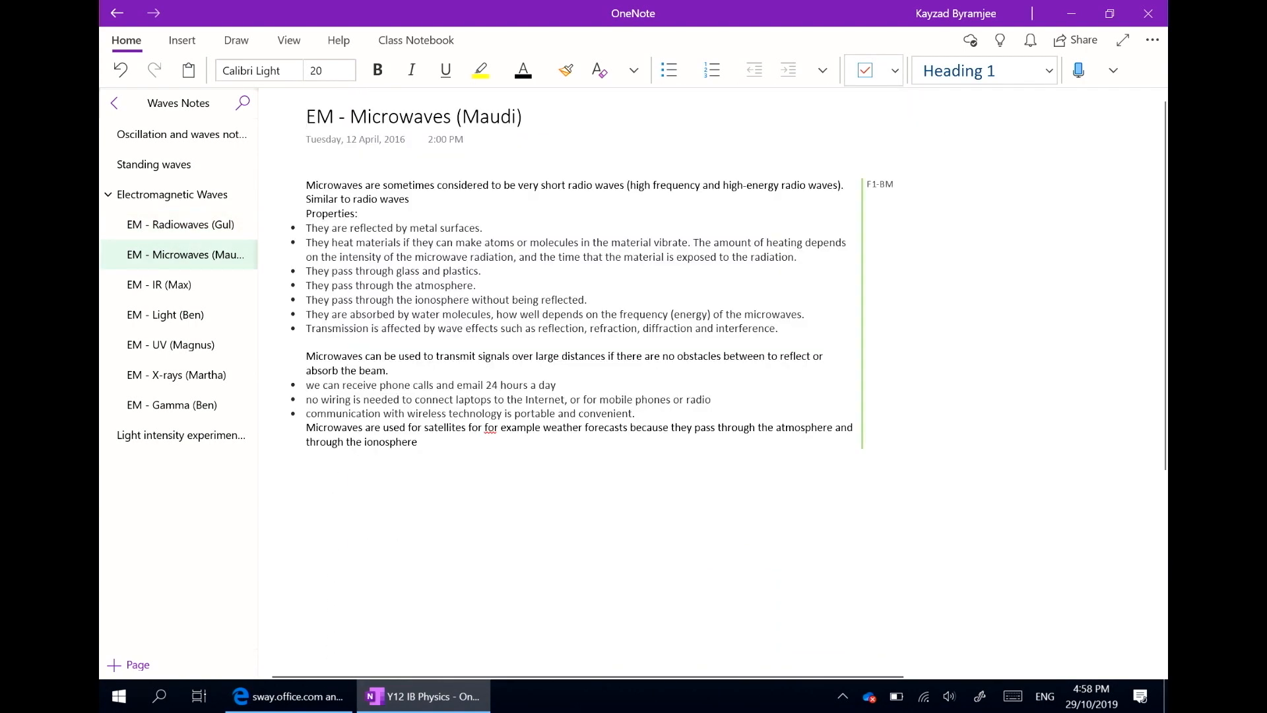
pyautogui.click(159, 284)
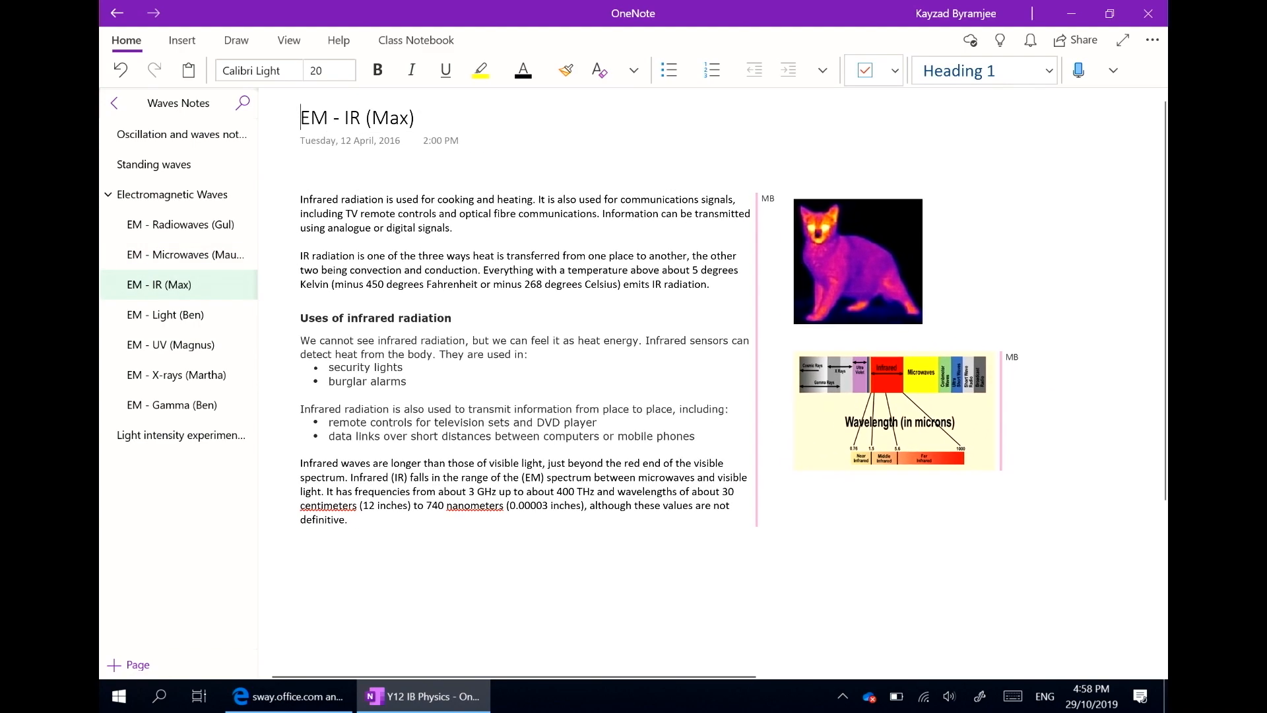
pyautogui.scroll(-3)
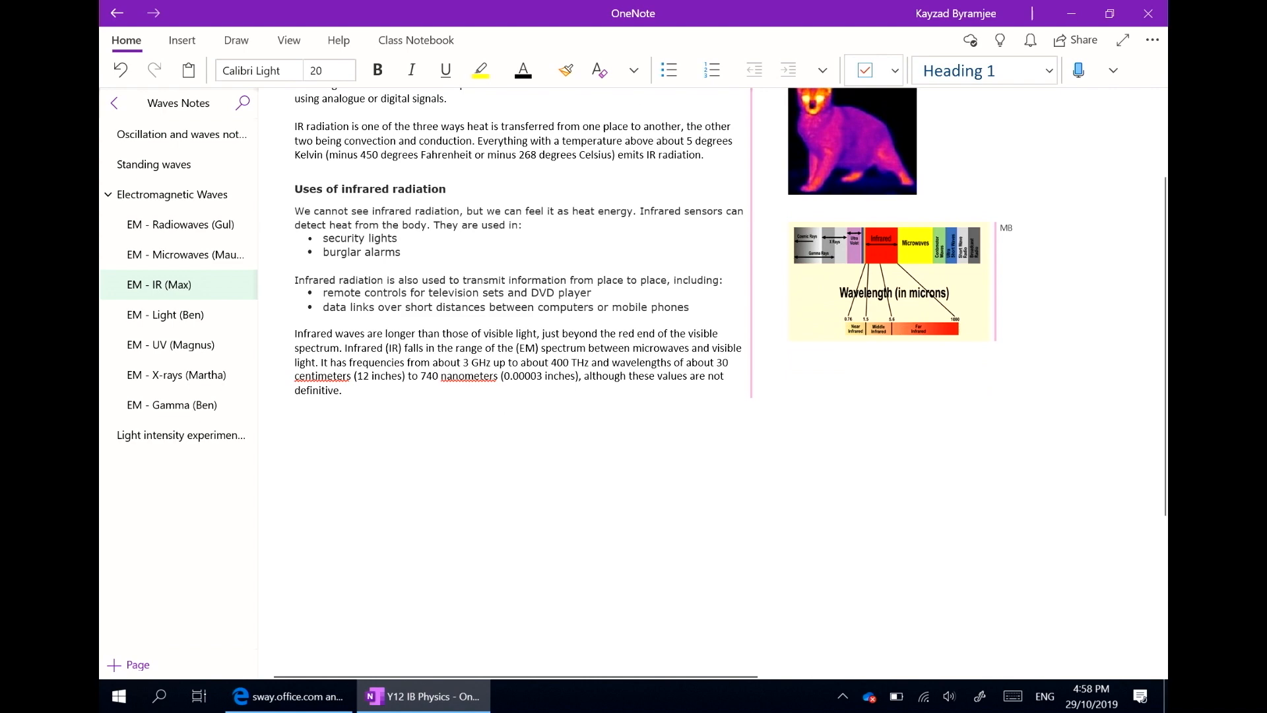
pyautogui.click(165, 315)
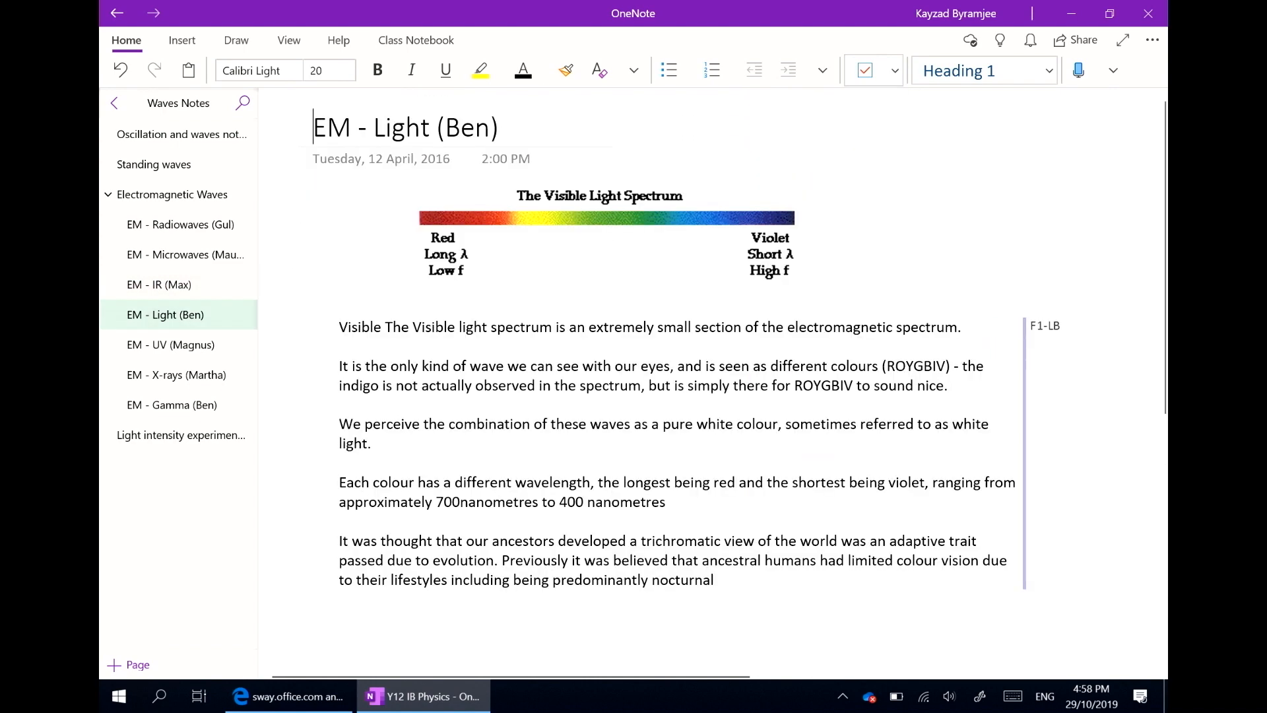
pyautogui.click(170, 344)
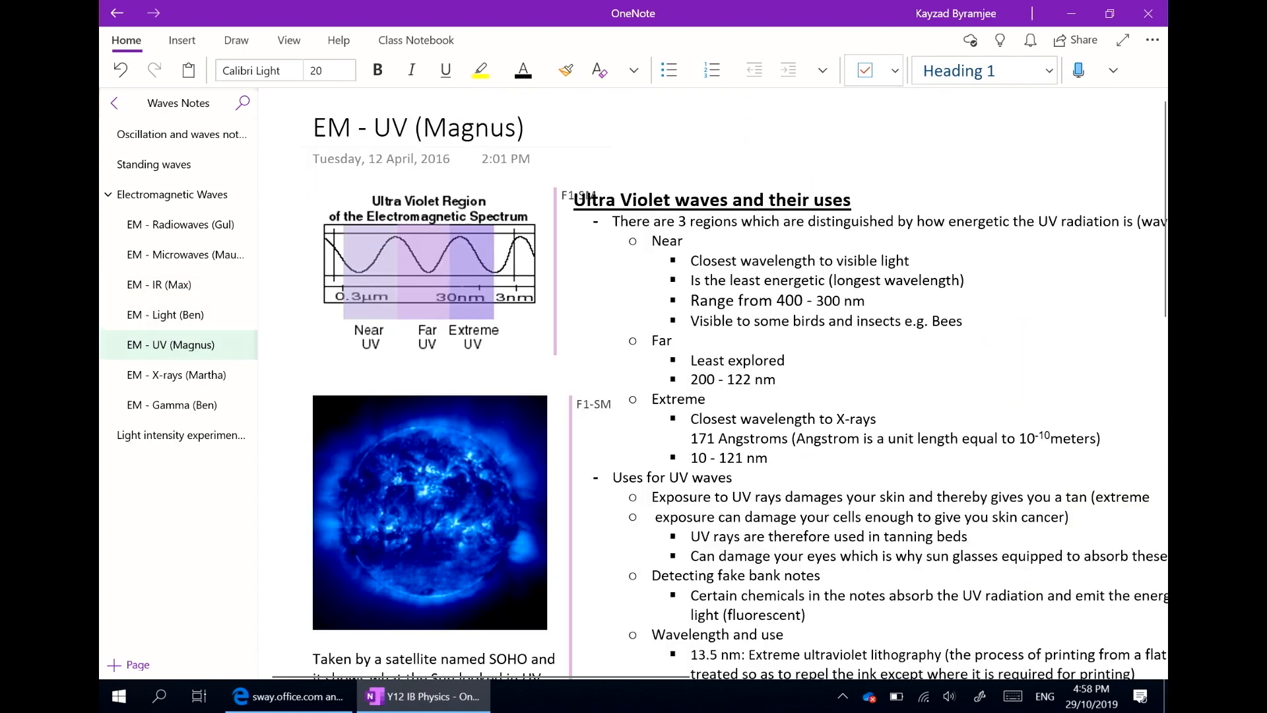
pyautogui.click(180, 435)
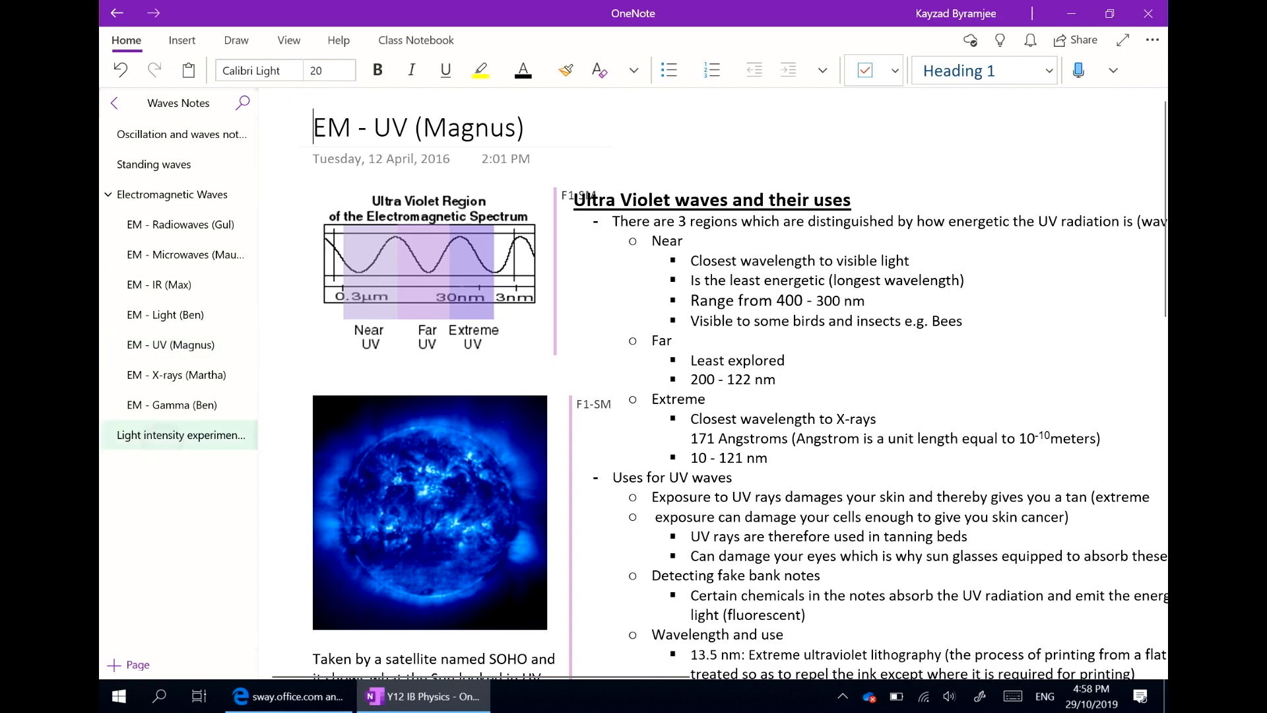
pyautogui.click(180, 435)
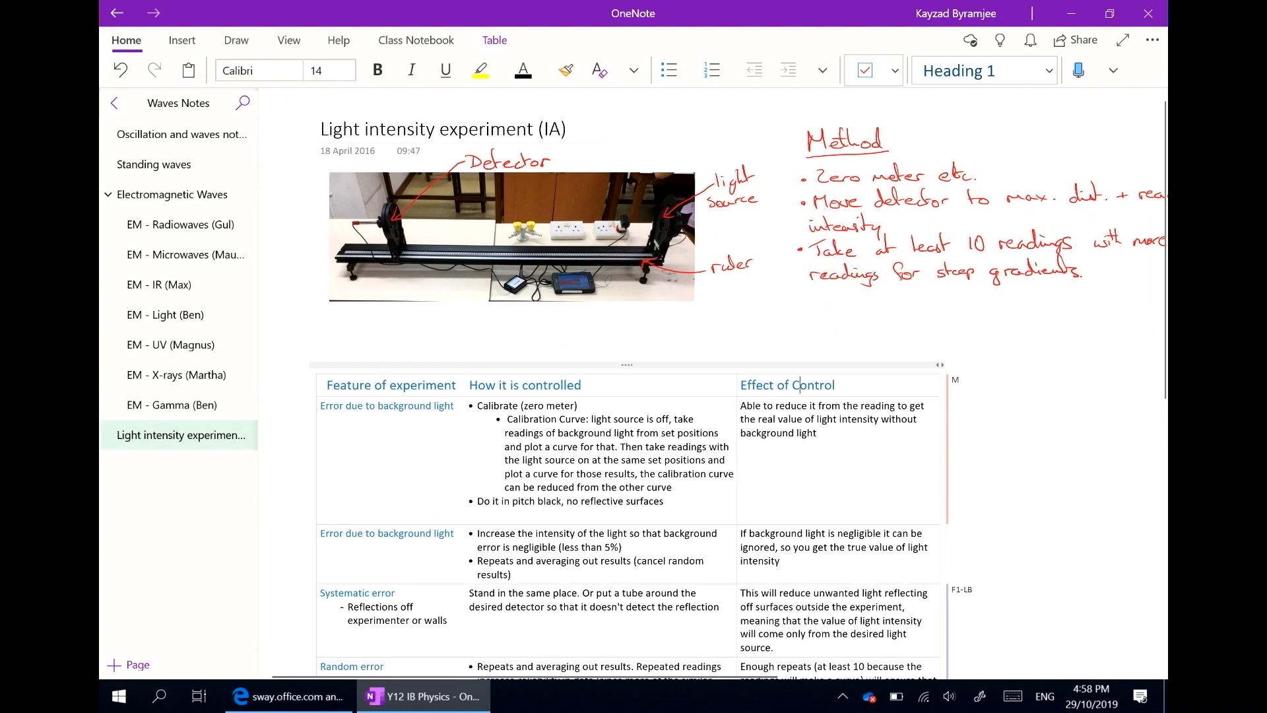
pyautogui.scroll(-3)
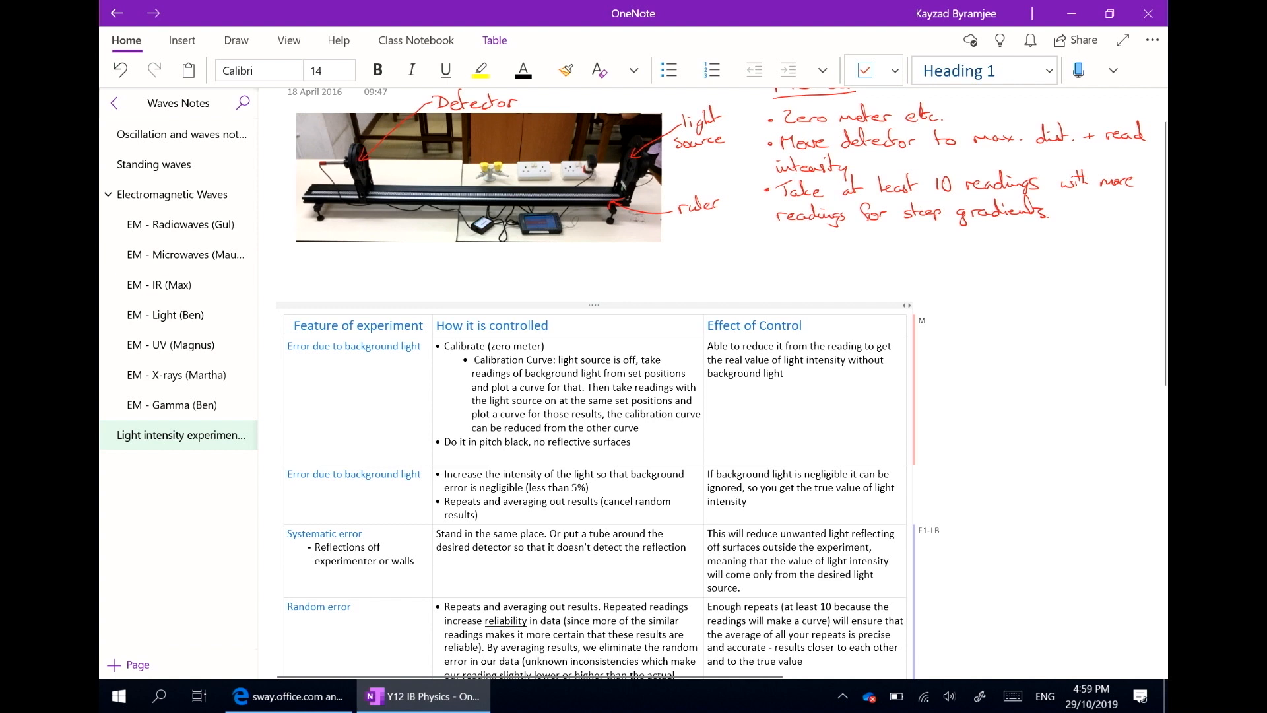
pyautogui.scroll(-3)
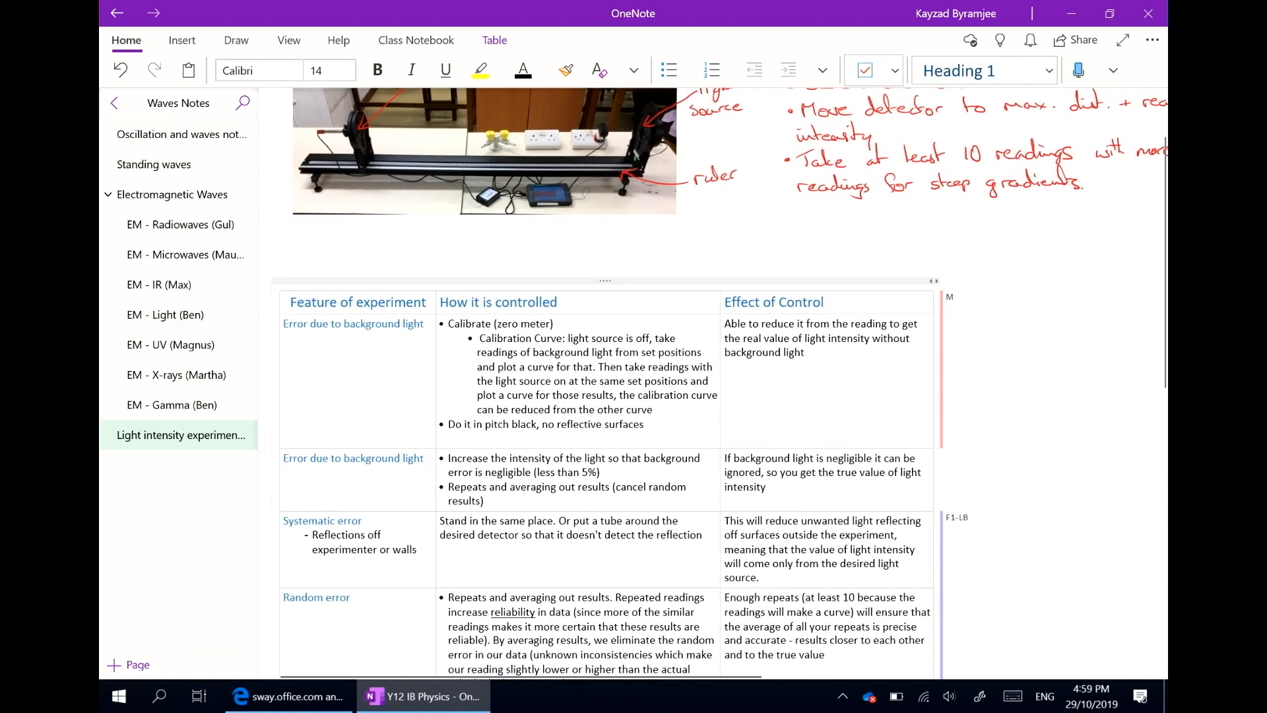
pyautogui.scroll(-3)
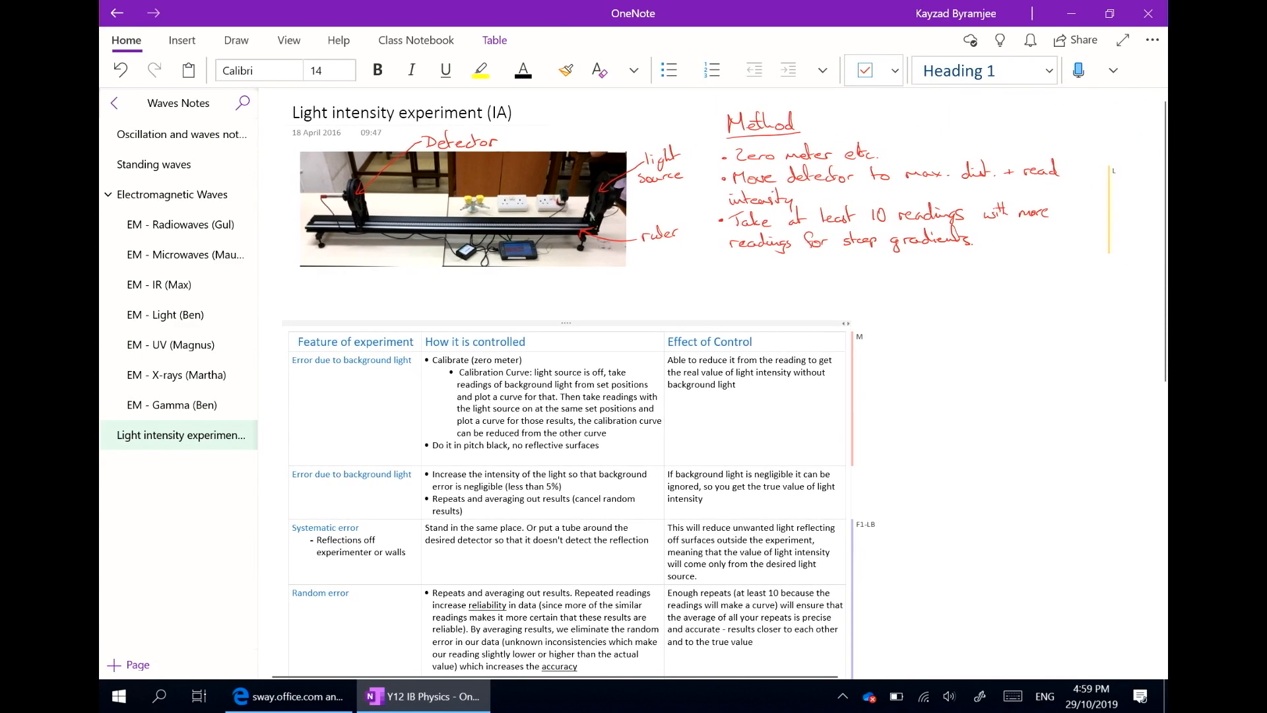
pyautogui.scroll(-3)
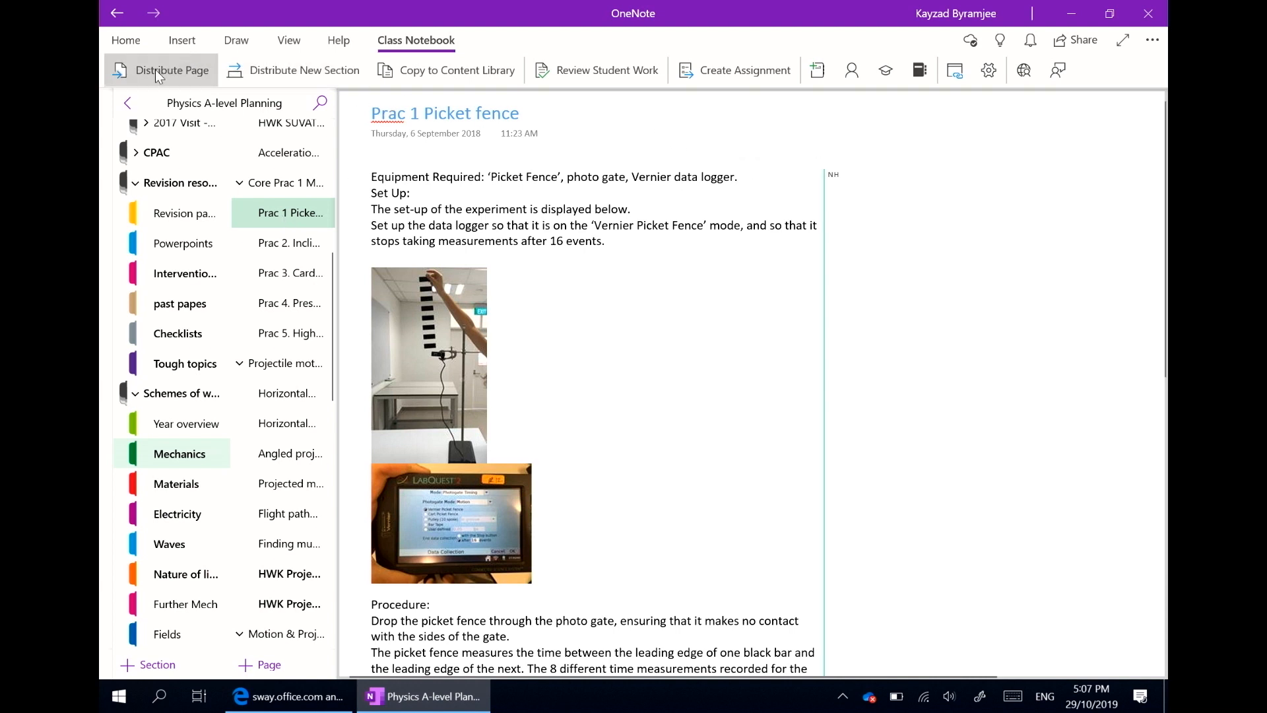
# Choose Cross Notebook Distribution under Distribute Page for 'Prac 1 Picket fence'
pyautogui.click(172, 70)
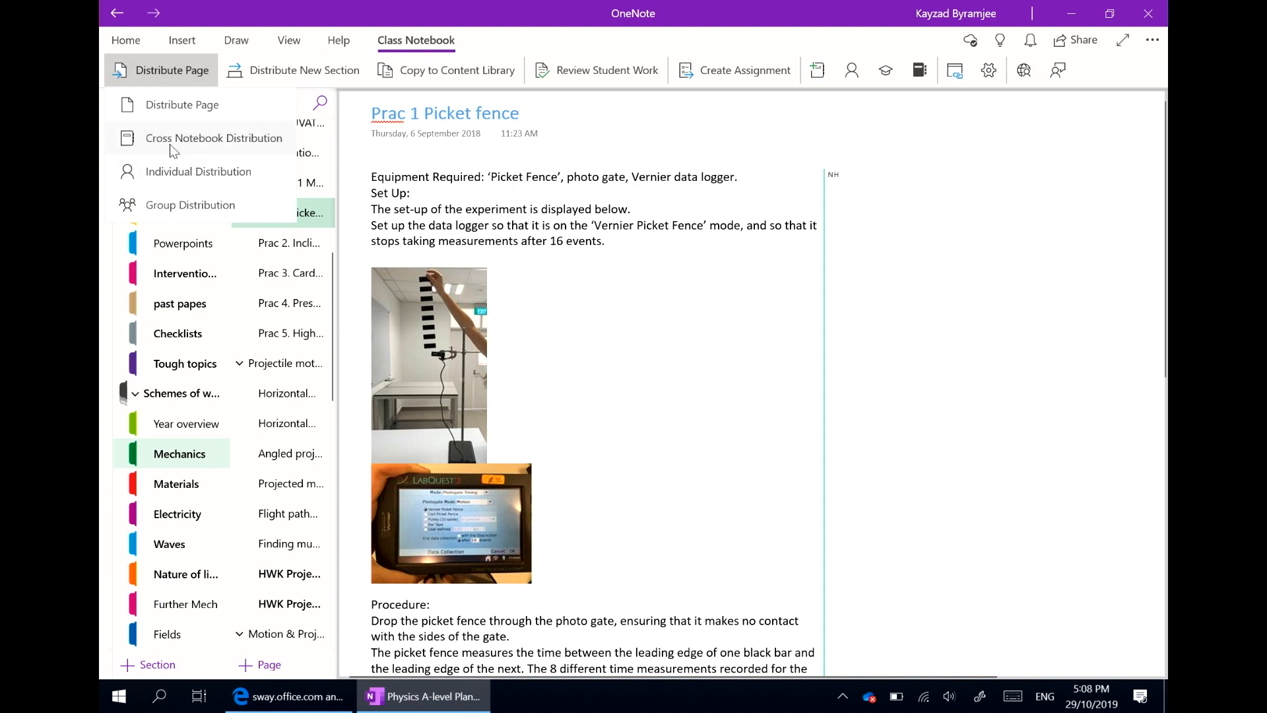
pyautogui.click(213, 137)
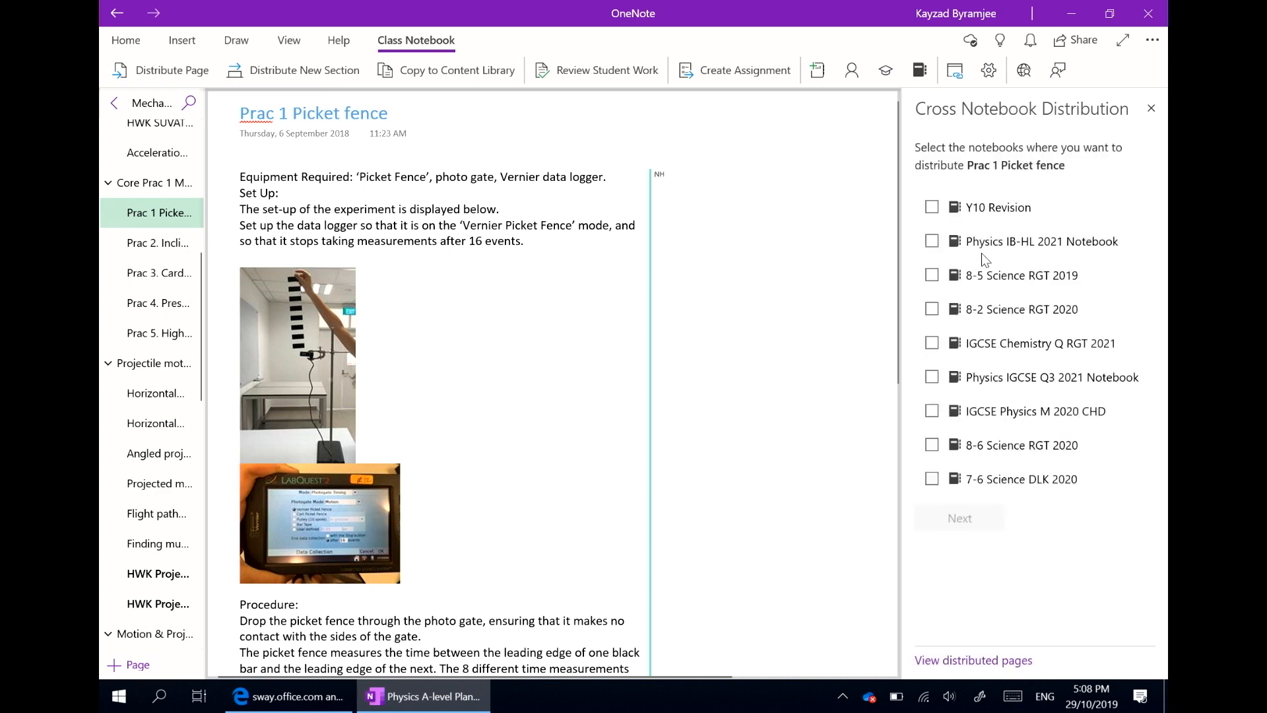
# Distribute the page to the '2. Mechanics' section of Physics IB-HL 2021 Notebook
pyautogui.click(931, 242)
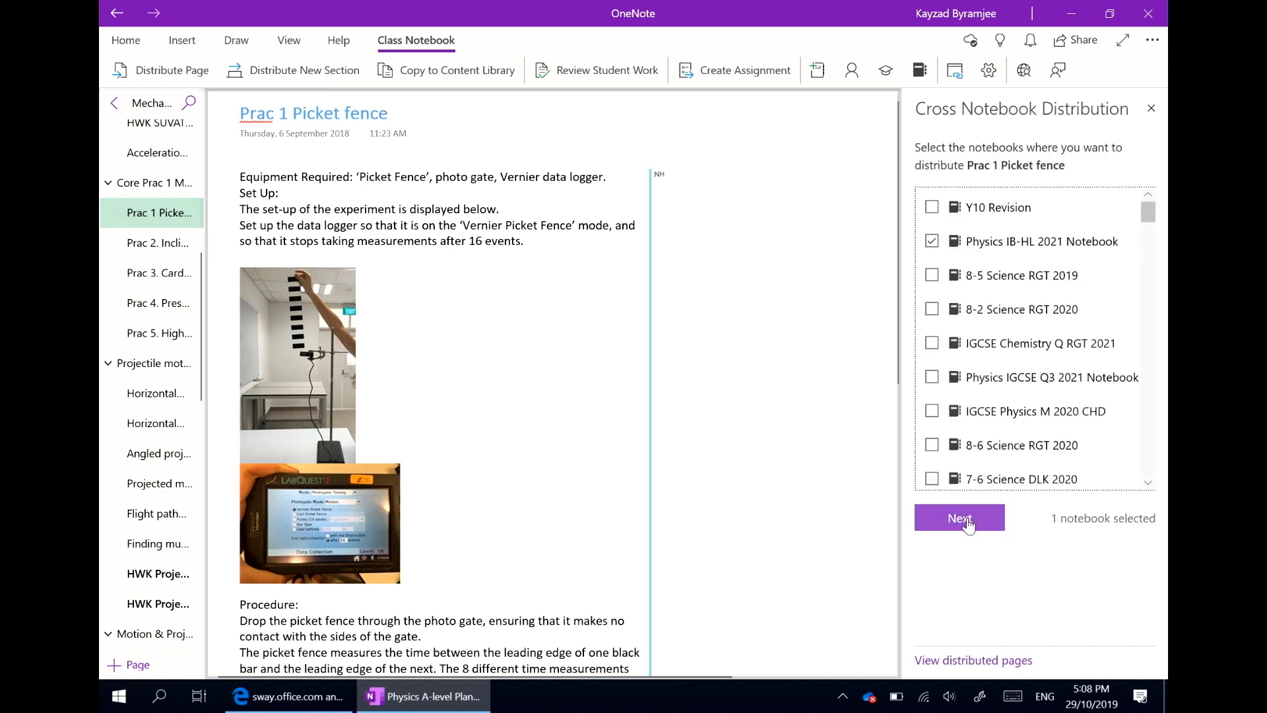
pyautogui.click(959, 517)
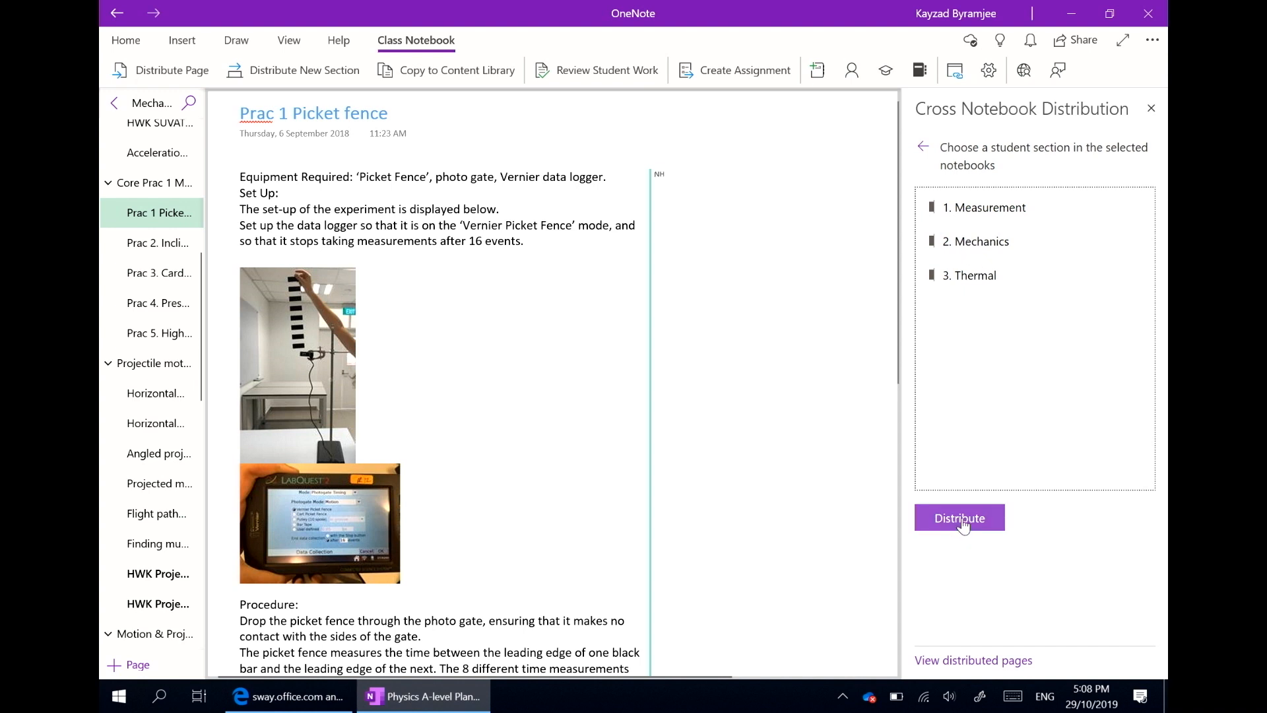
pyautogui.click(960, 518)
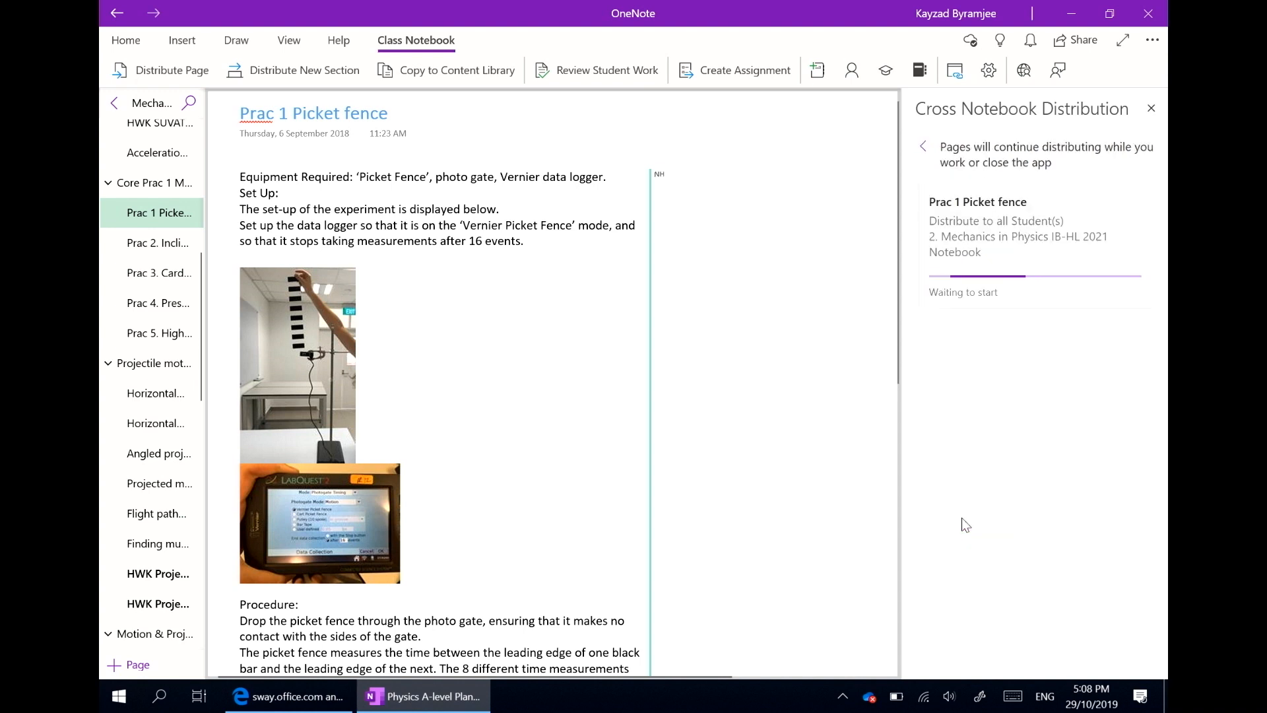